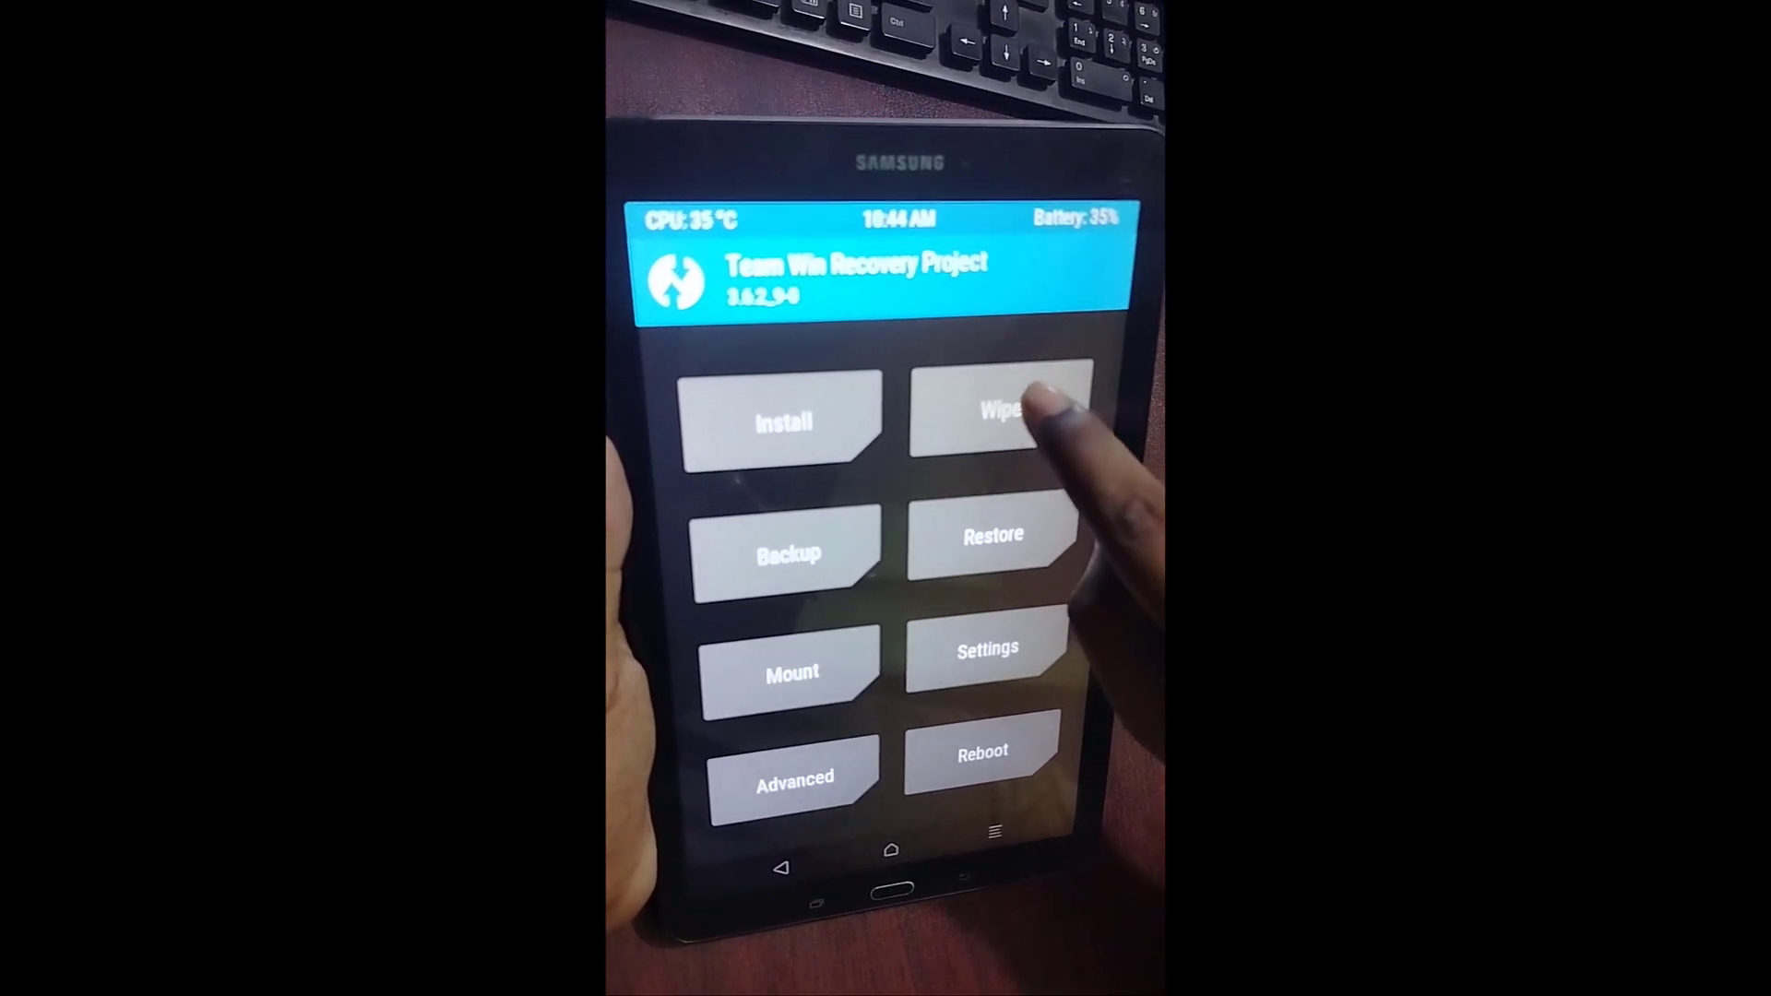
- Choose Wipe from the TWRP main menu to show the data, cache and Dalvik factory reset
{"action": "left_click", "coordinate": [992, 413]}
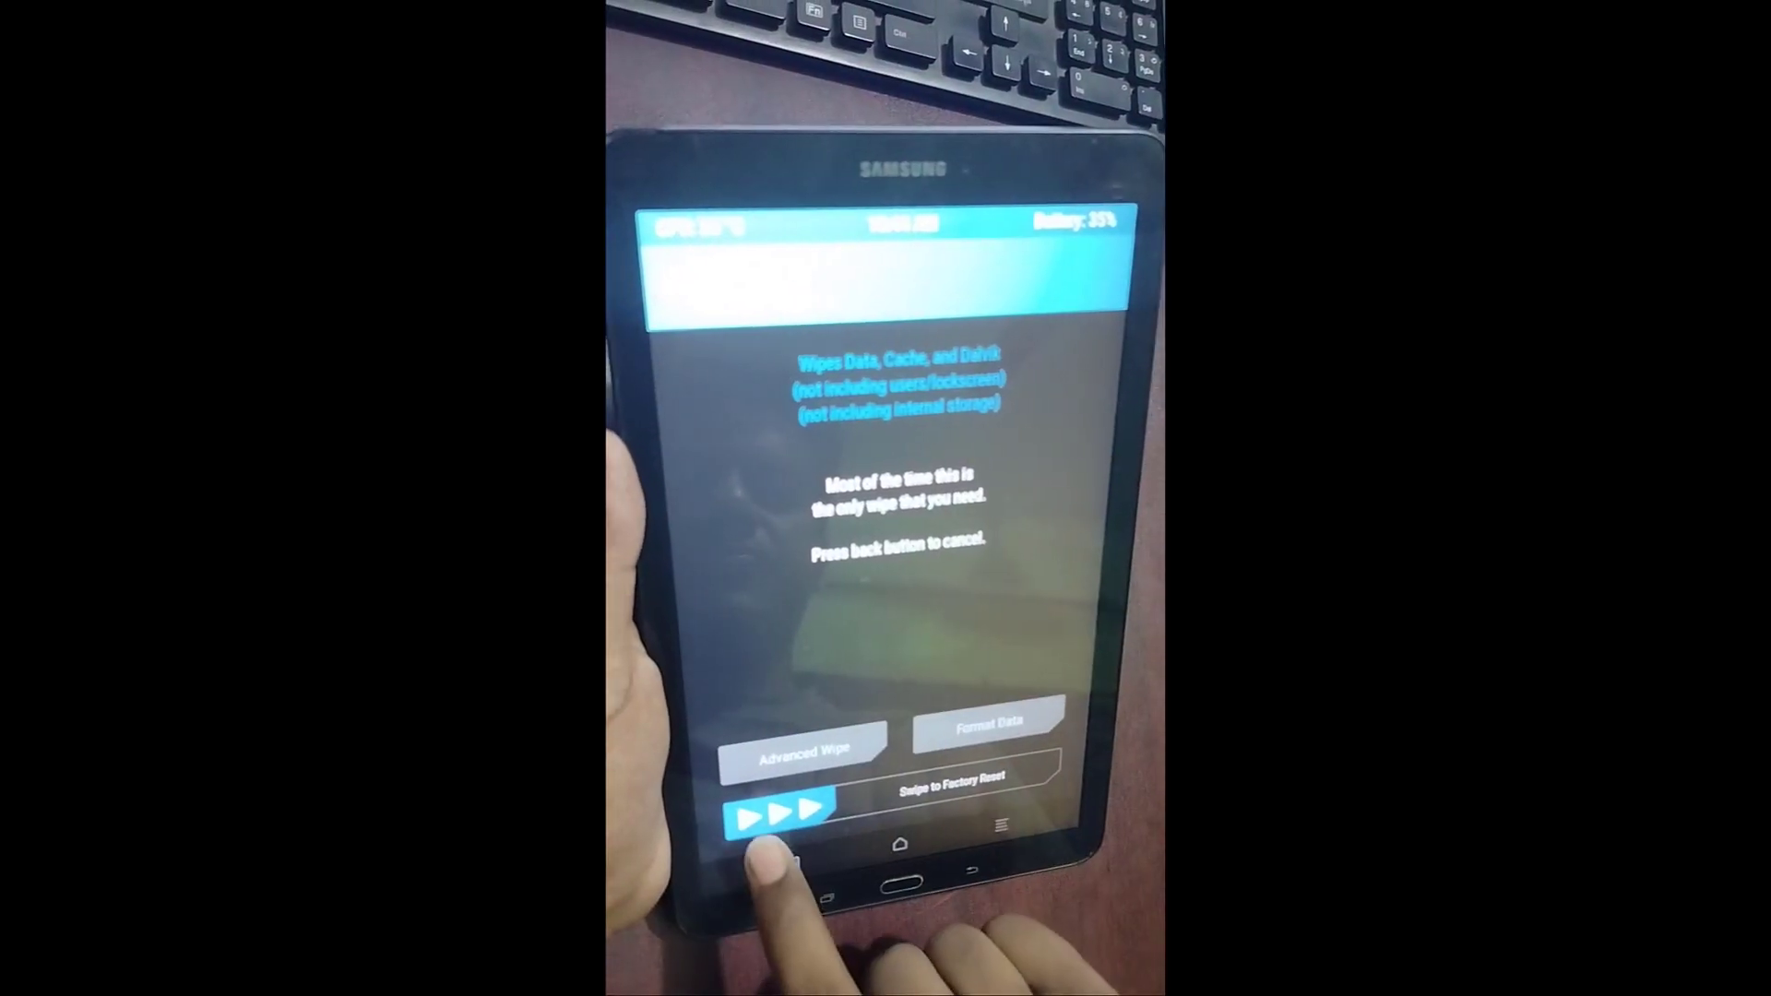